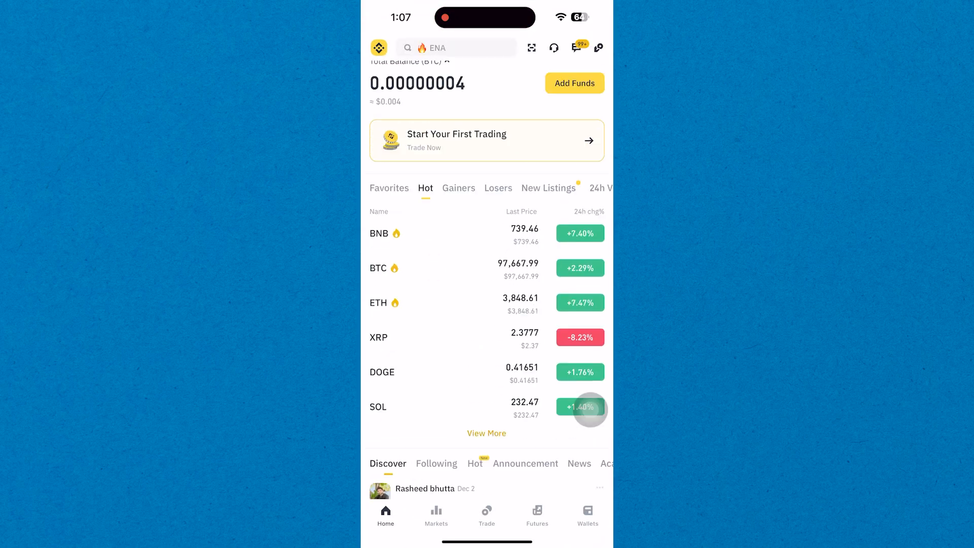
Search 'ton' from the Home screen and open the TON/USDT trading pair.
click(587, 515)
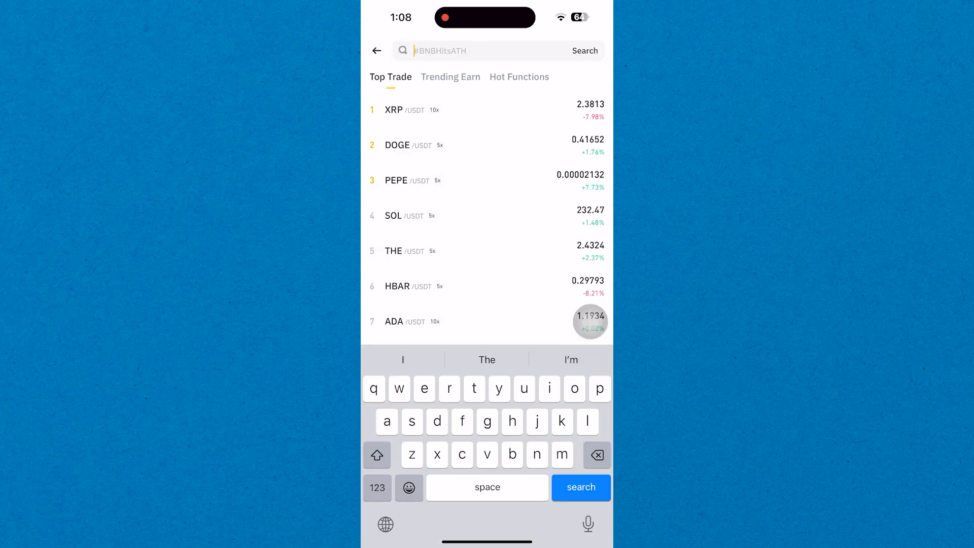
text(ton)
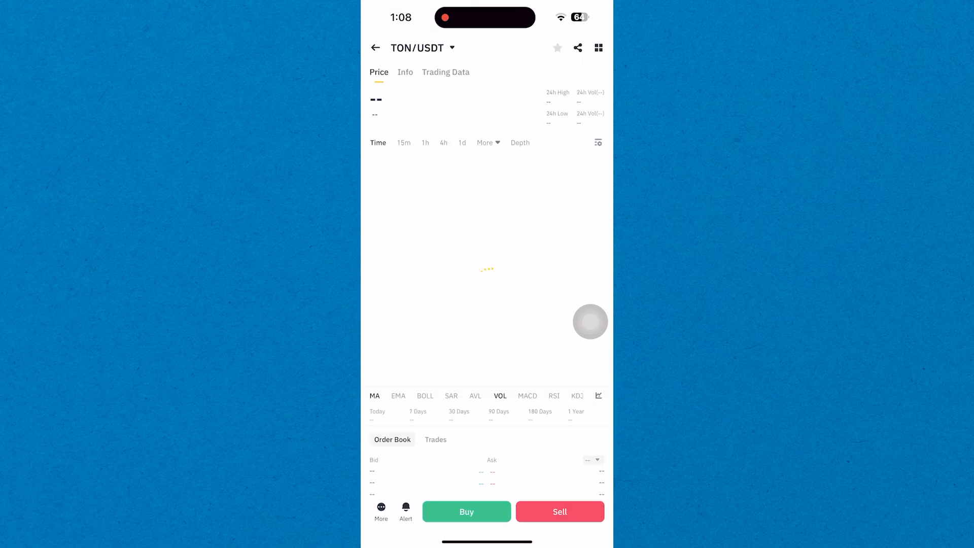
Start sending Toncoin from the Spot wallet and paste the copied Tonkeeper receive address.
click(587, 515)
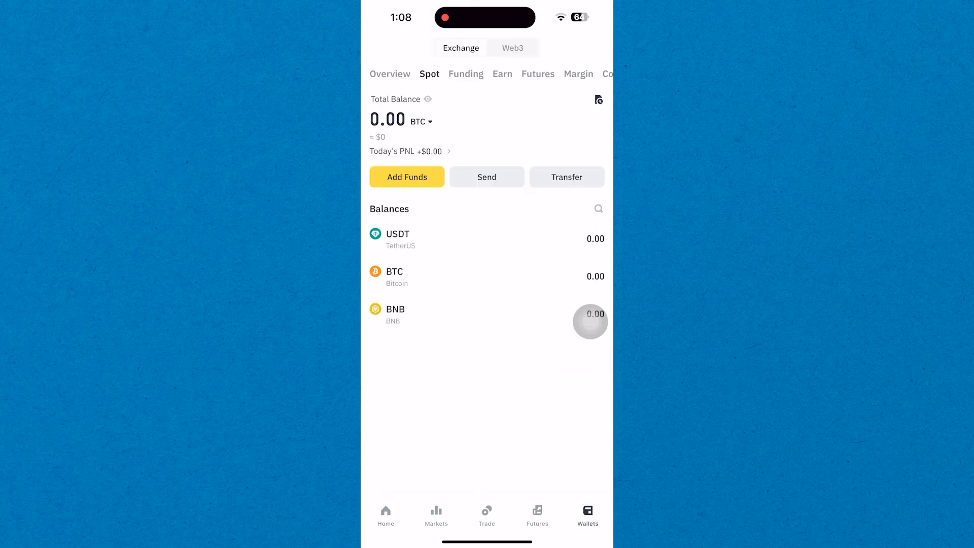
click(487, 177)
text(TON)
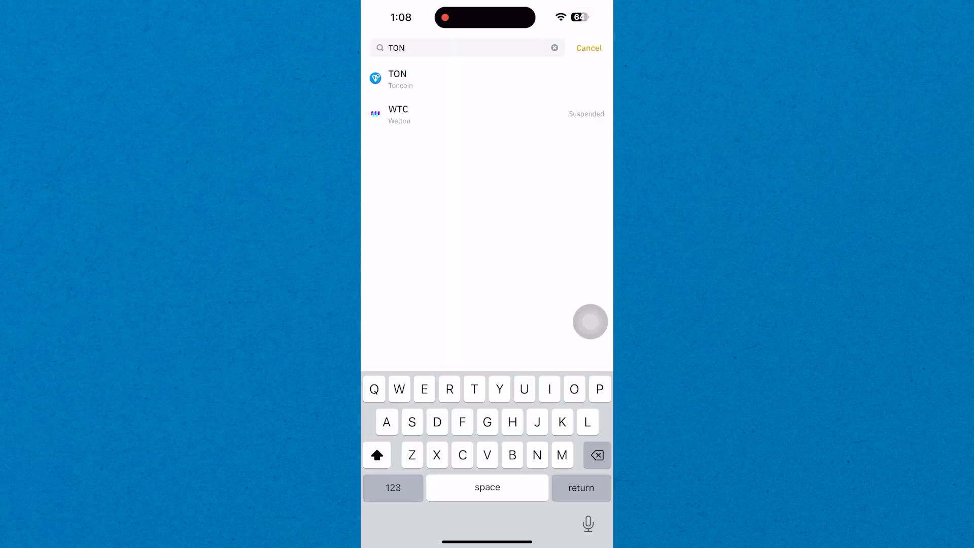
click(397, 80)
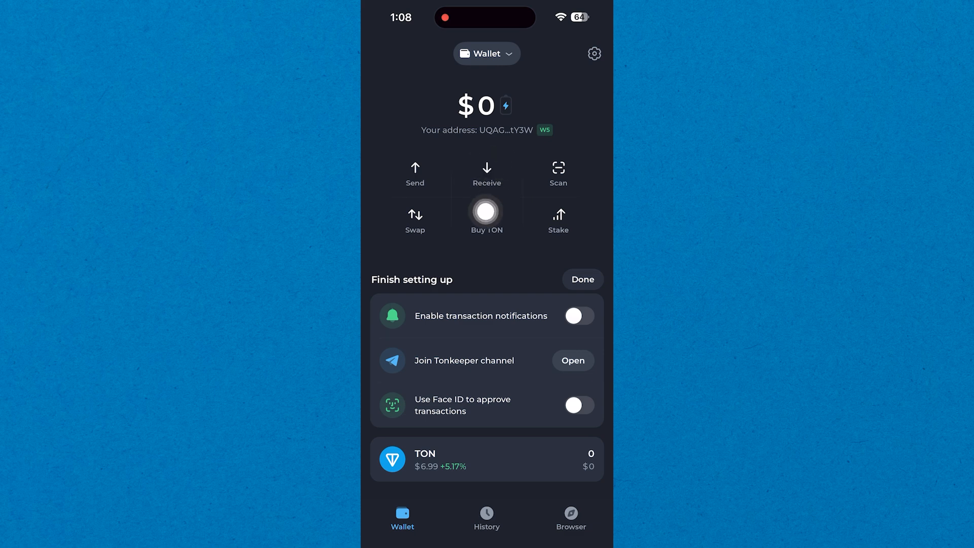
click(487, 175)
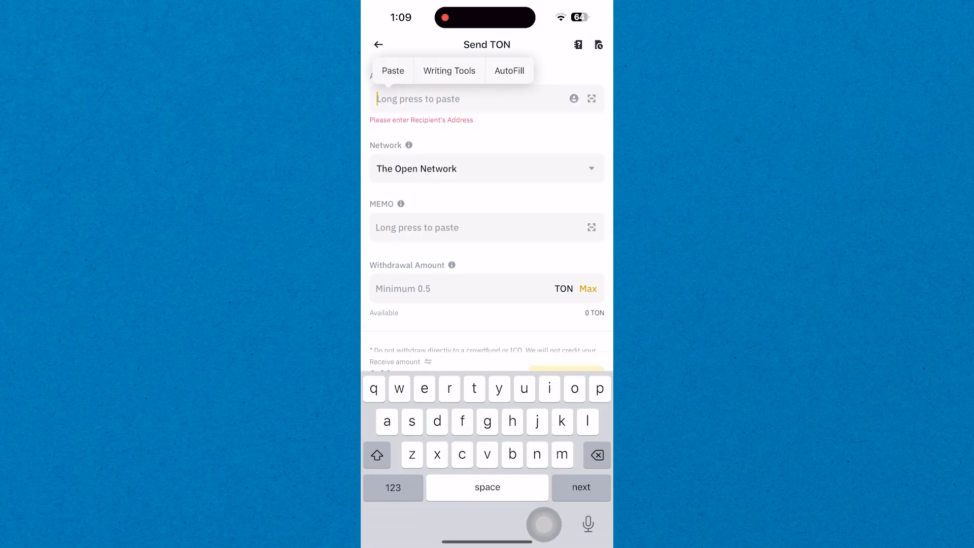
click(393, 70)
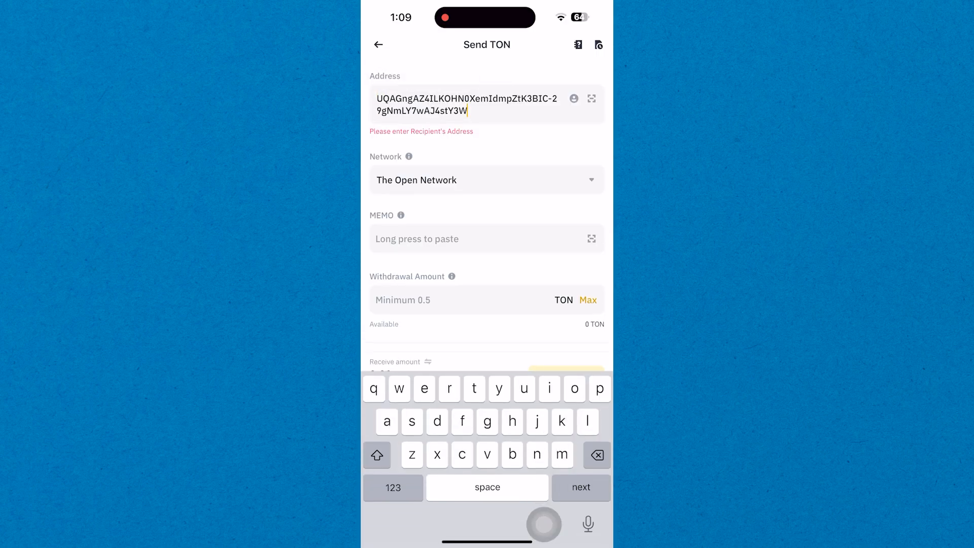